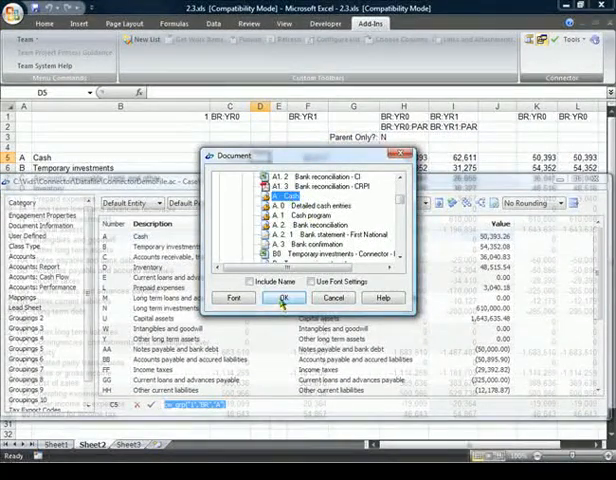
Select the bank reconciliation document from the CaseWare Document list to reference it
click(284, 296)
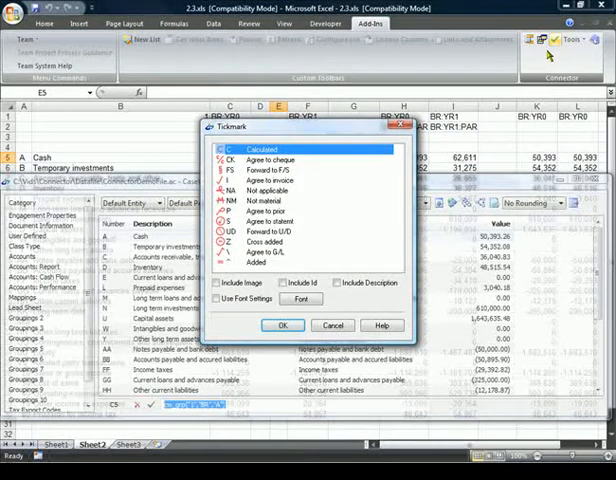
Insert the NA Not applicable tick mark beside the Cash amount
click(276, 200)
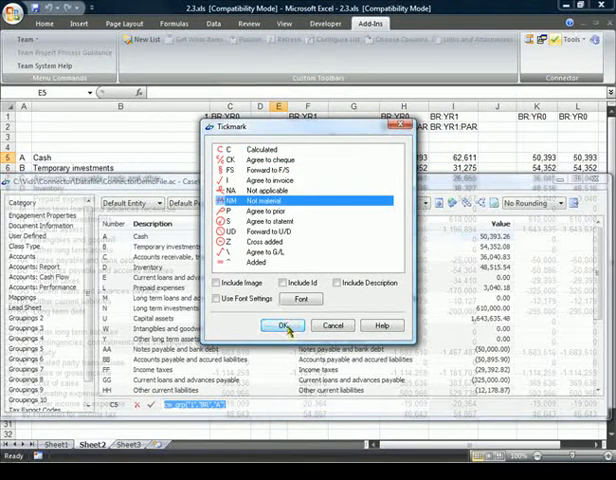
click(282, 324)
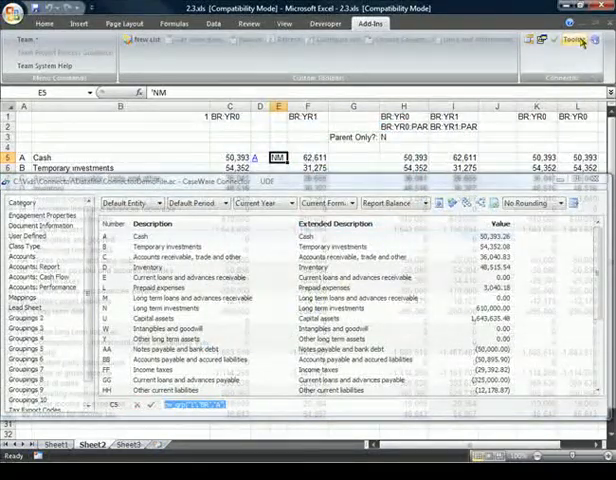
Choose a Connector command, then redisplay the Connector menu showing Recalculate, Unlink and Convert
click(572, 40)
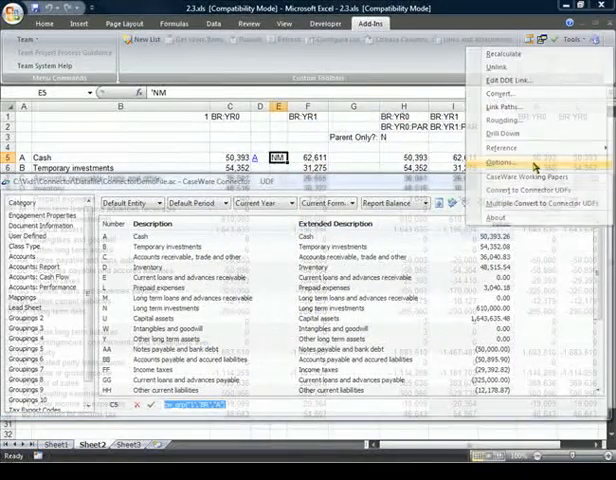
click(500, 160)
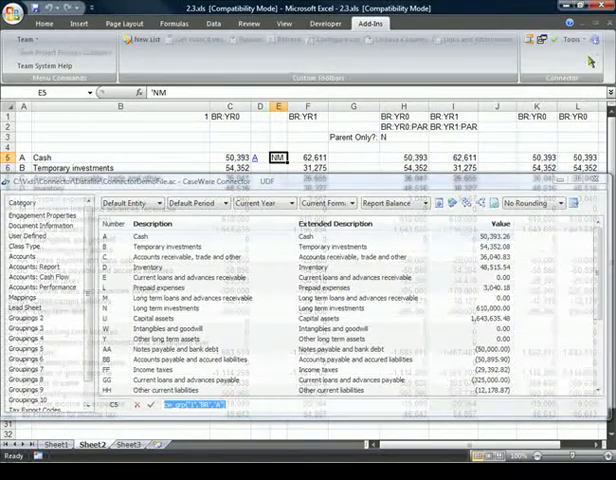
click(574, 38)
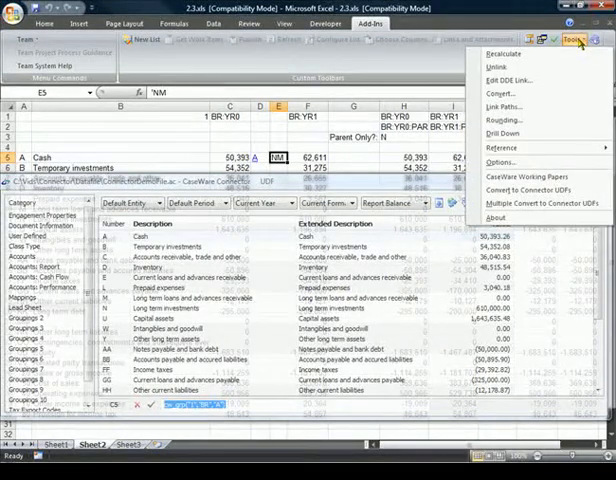